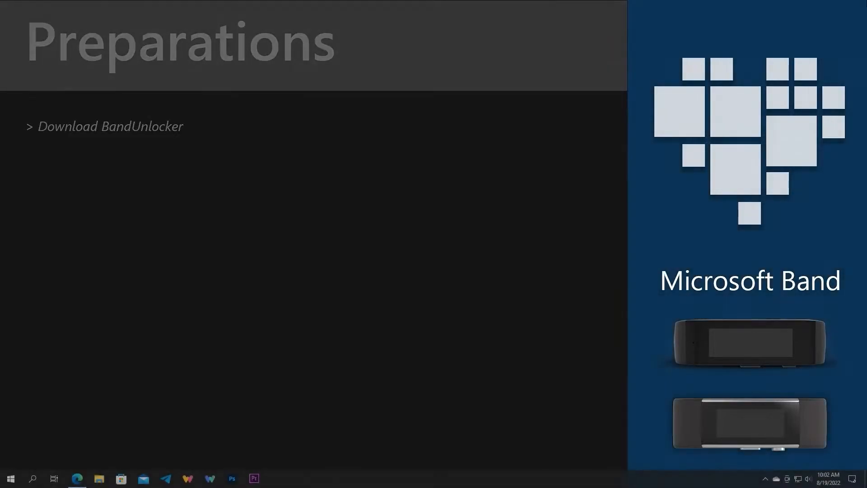
pyautogui.moveTo(77, 479)
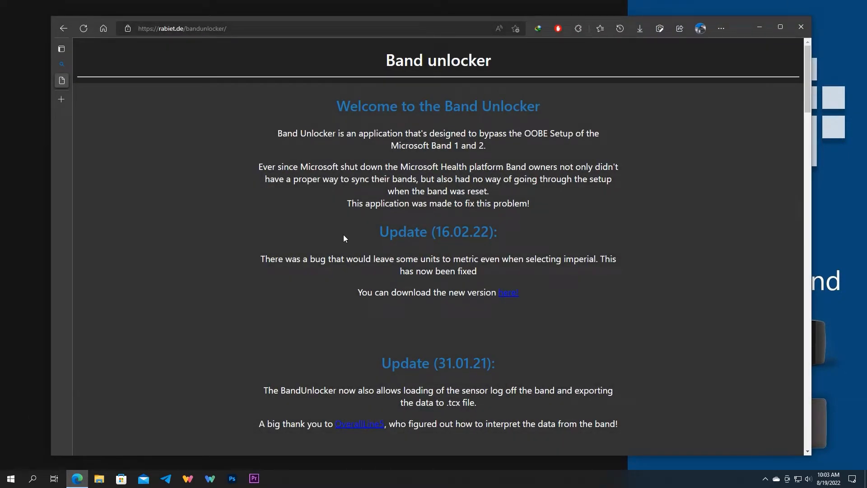
# - Download the new BandUnlocker.exe from the Band Unlocker page, then close Edge
pyautogui.scroll(-3)
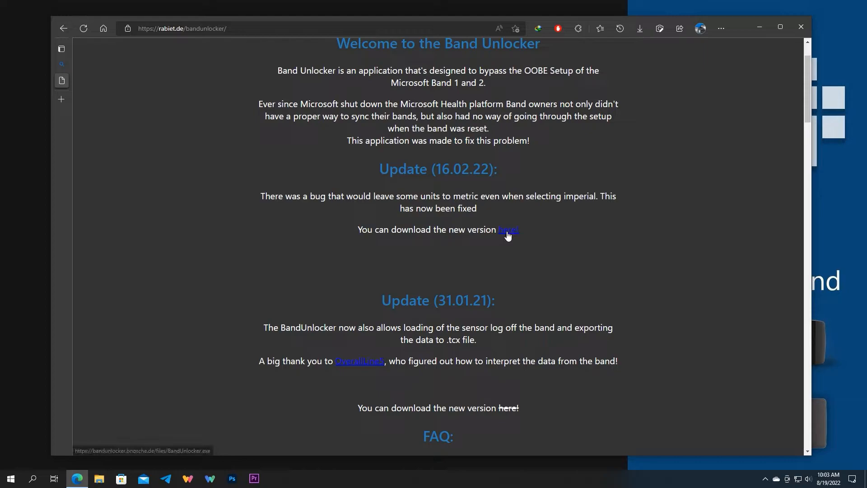
pyautogui.click(507, 229)
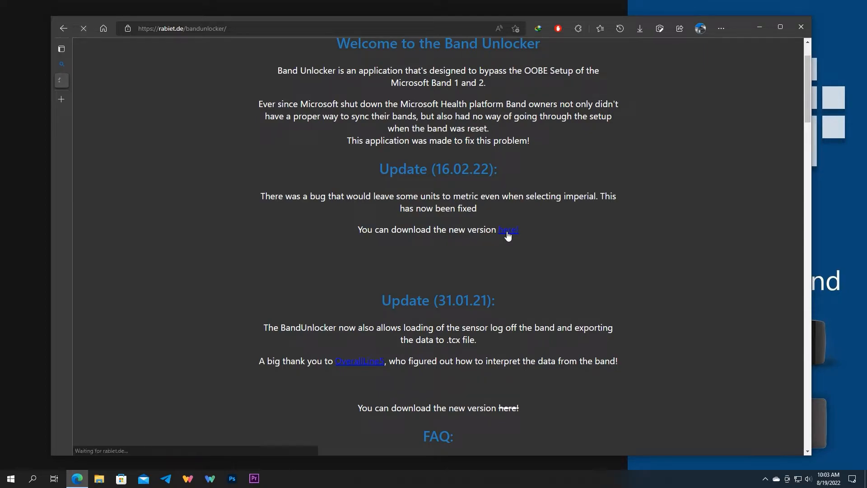
pyautogui.click(507, 229)
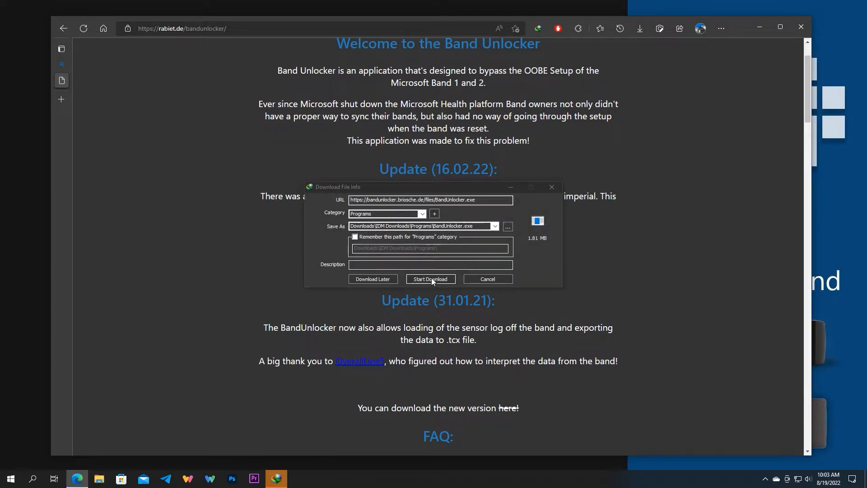
pyautogui.click(429, 279)
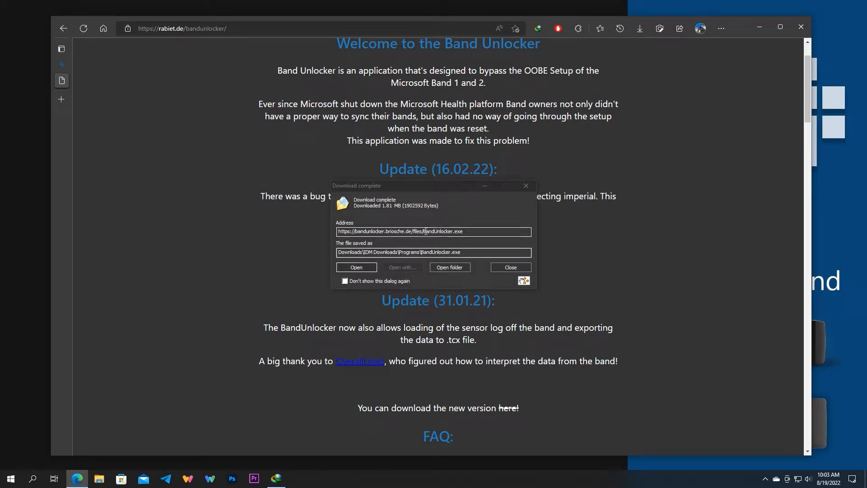
pyautogui.click(510, 267)
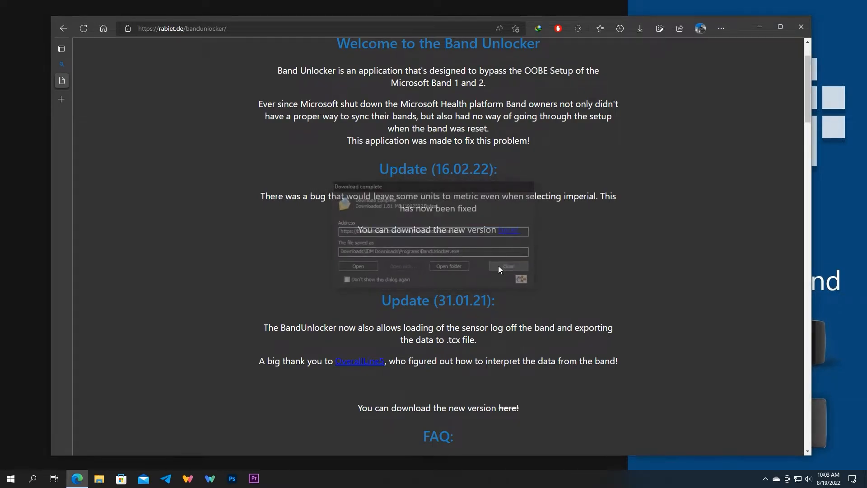
pyautogui.click(508, 266)
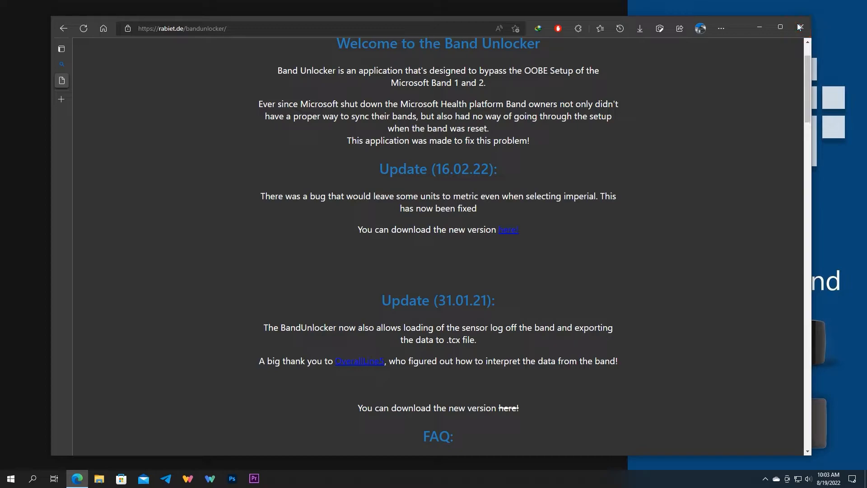
pyautogui.click(799, 27)
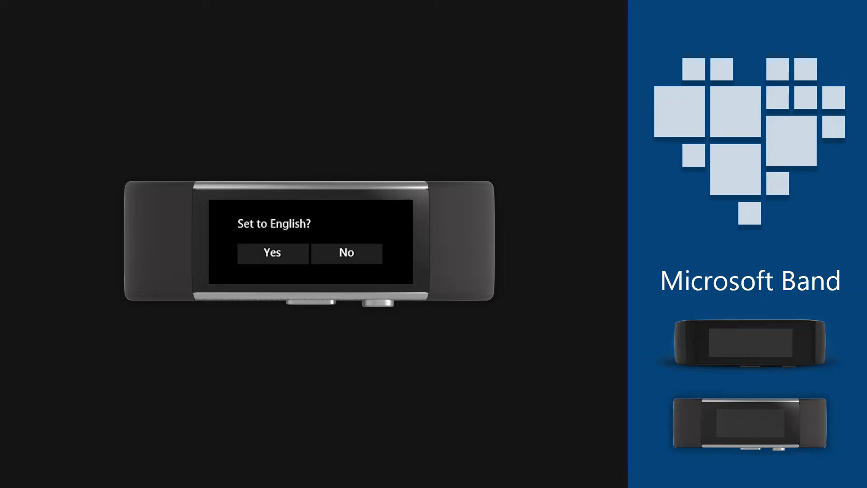
# - Answer Yes to English and Windows Phone, then pair with MSFT Band 2
pyautogui.click(272, 252)
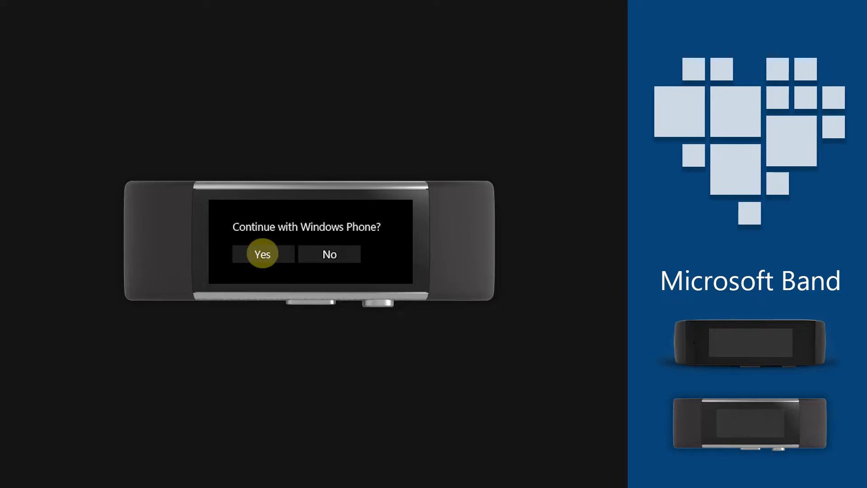
pyautogui.click(262, 254)
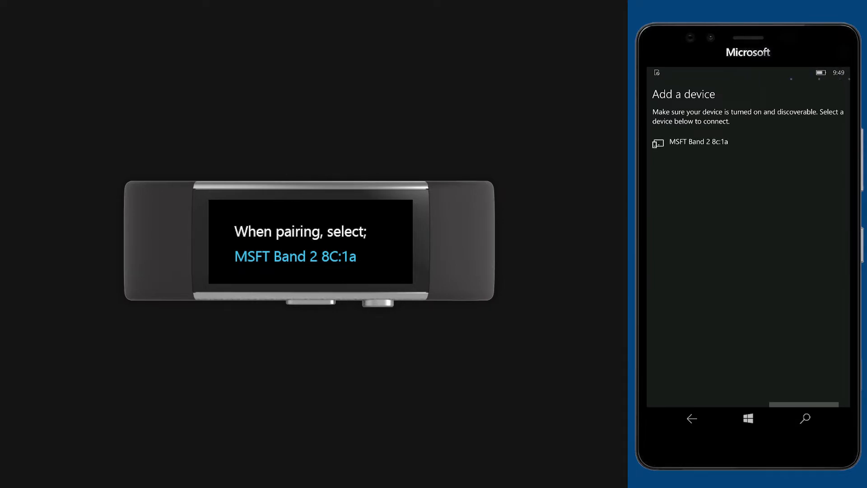
pyautogui.click(699, 141)
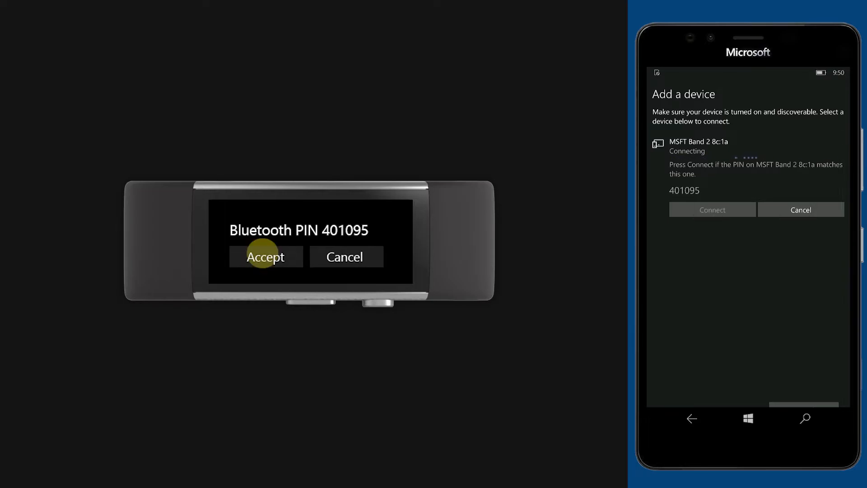
# - Accept the matching Bluetooth PIN to complete pairing
pyautogui.click(266, 257)
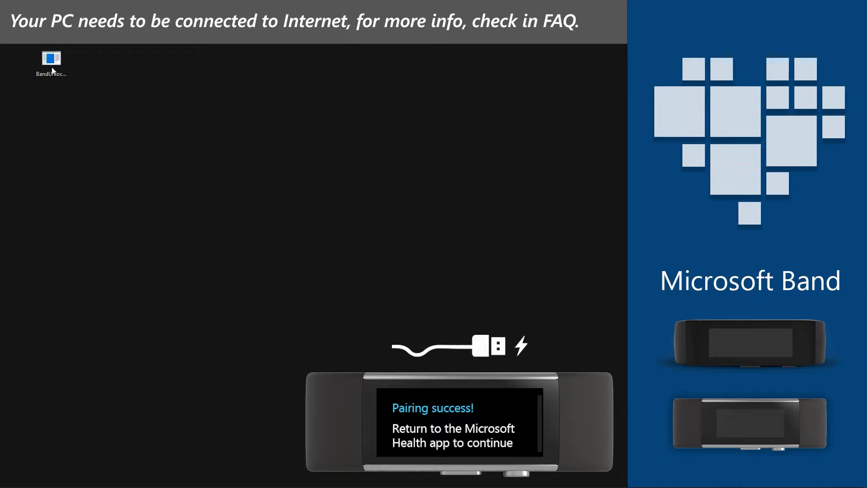
# - Launch BandUnlocker.exe and unlock the band until the log reports completion
pyautogui.click(50, 61)
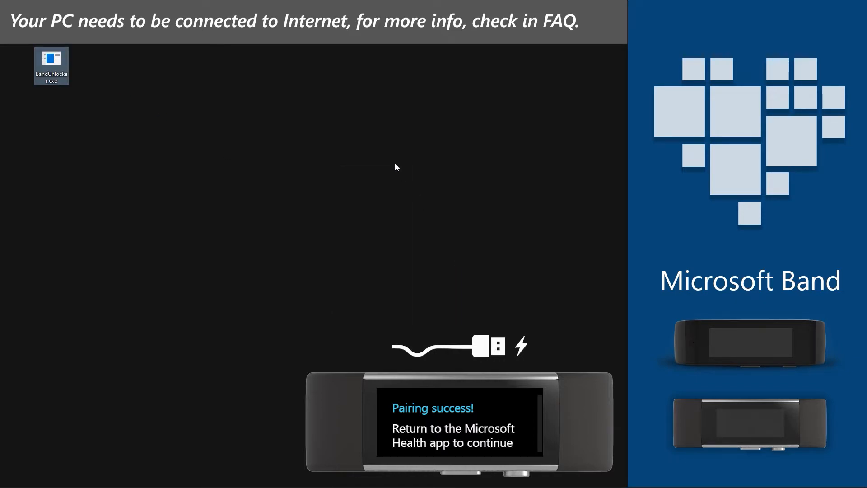
pyautogui.doubleClick(51, 62)
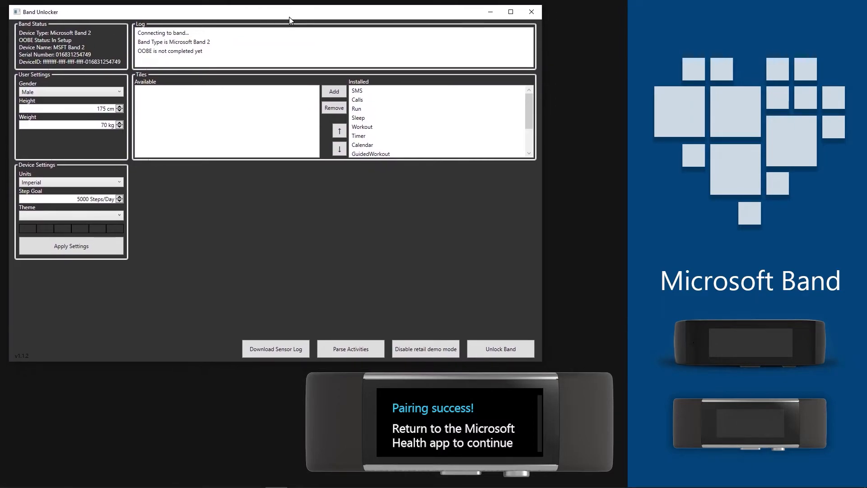
pyautogui.moveTo(94, 42)
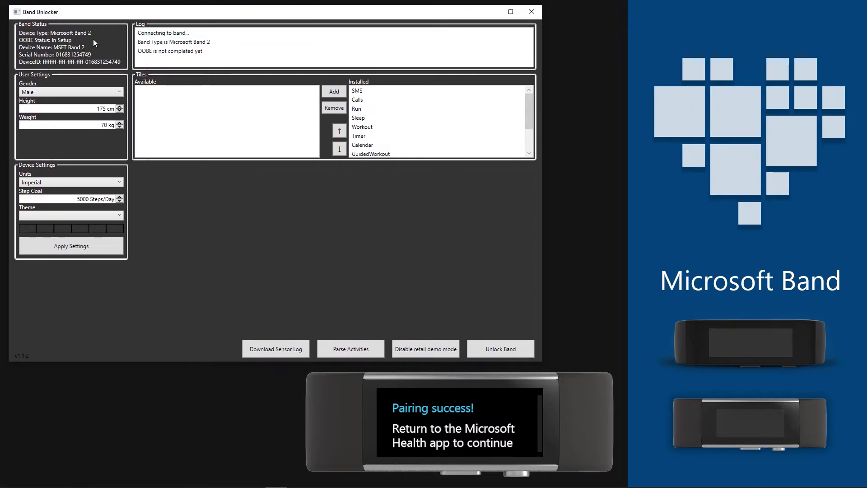
pyautogui.moveTo(54, 46)
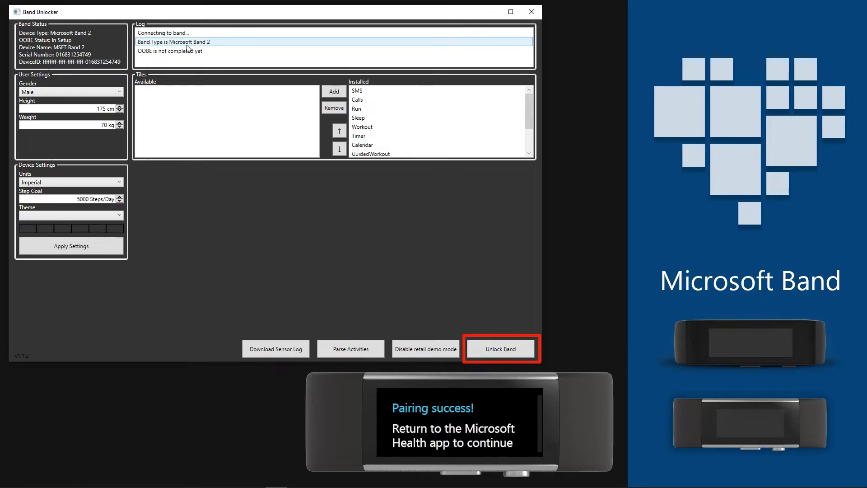
pyautogui.moveTo(500, 349)
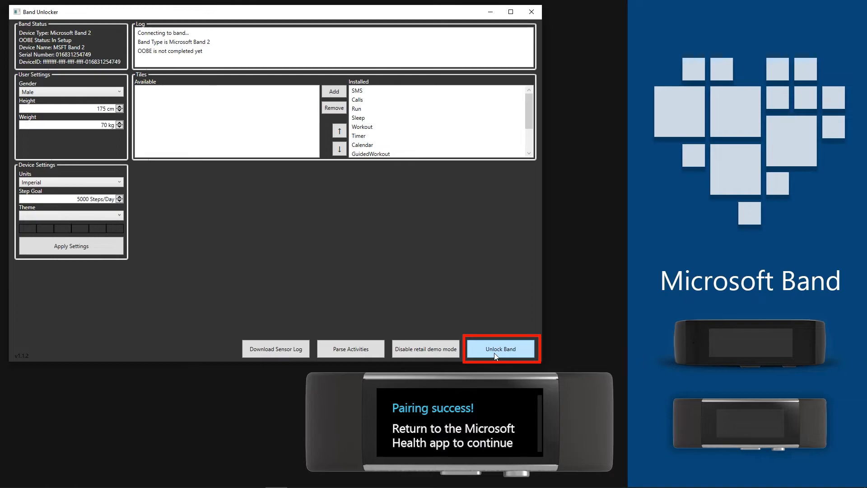
pyautogui.click(500, 348)
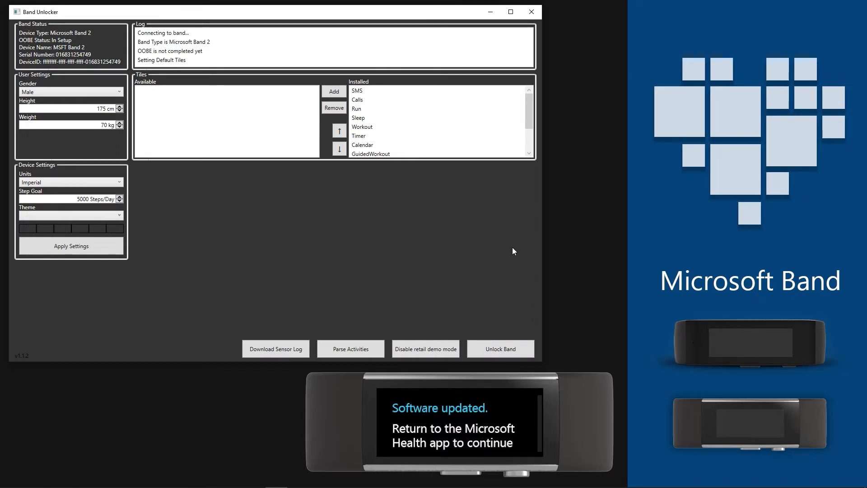
pyautogui.click(426, 349)
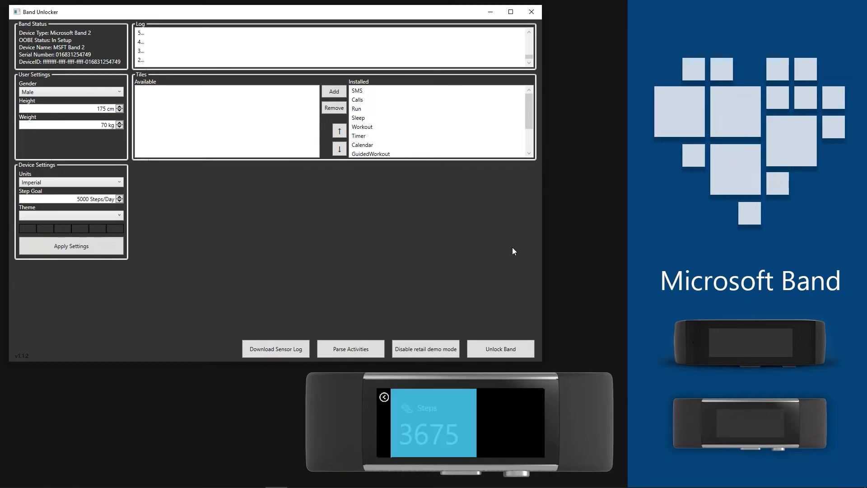
pyautogui.click(500, 348)
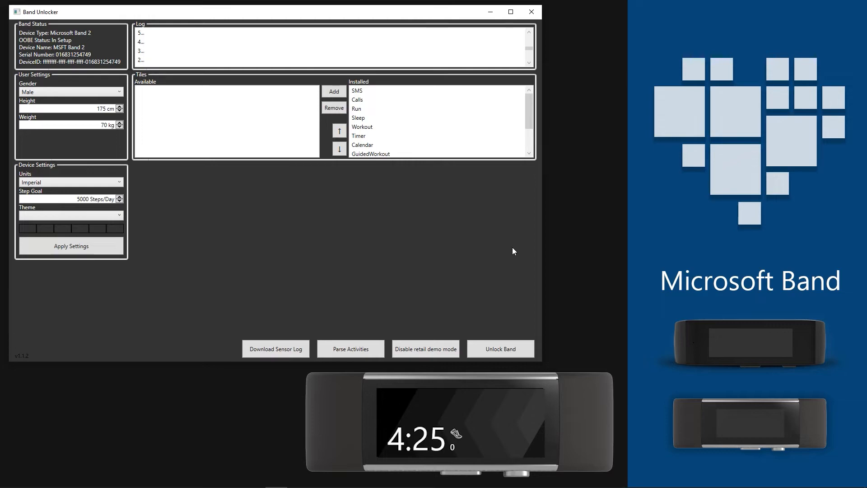
pyautogui.click(71, 245)
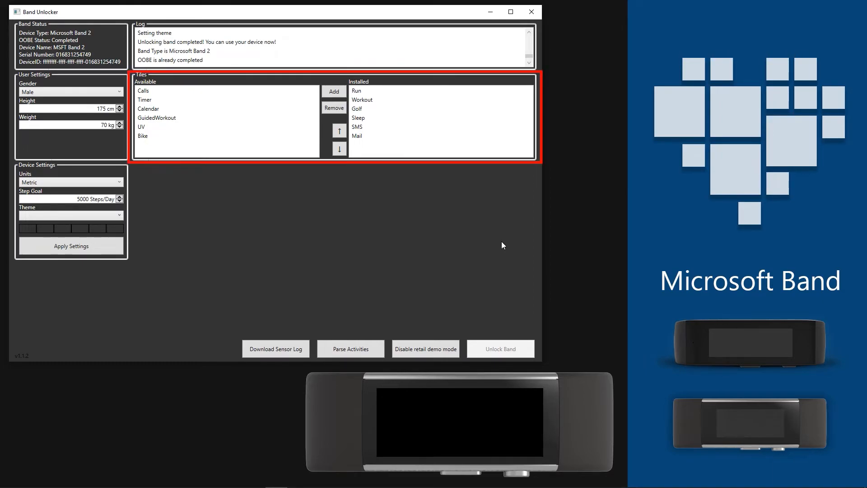
# - Remove the SMS and Mail tiles and add the Timer tile
pyautogui.click(357, 90)
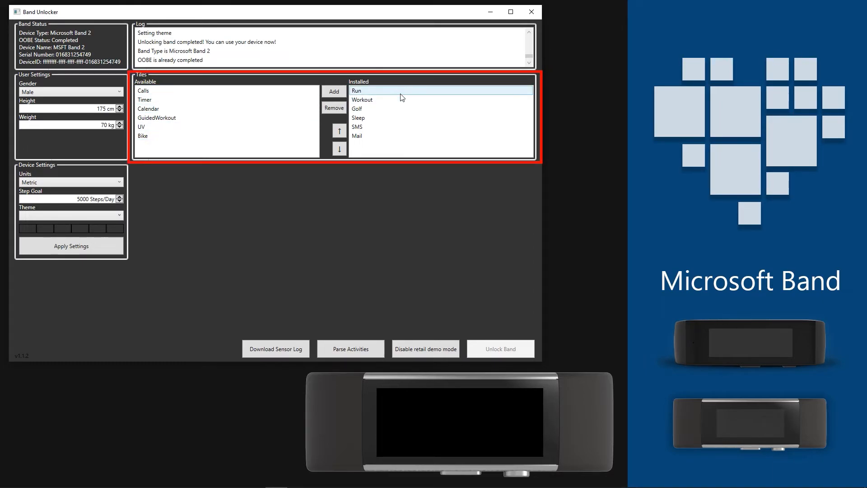
pyautogui.click(358, 108)
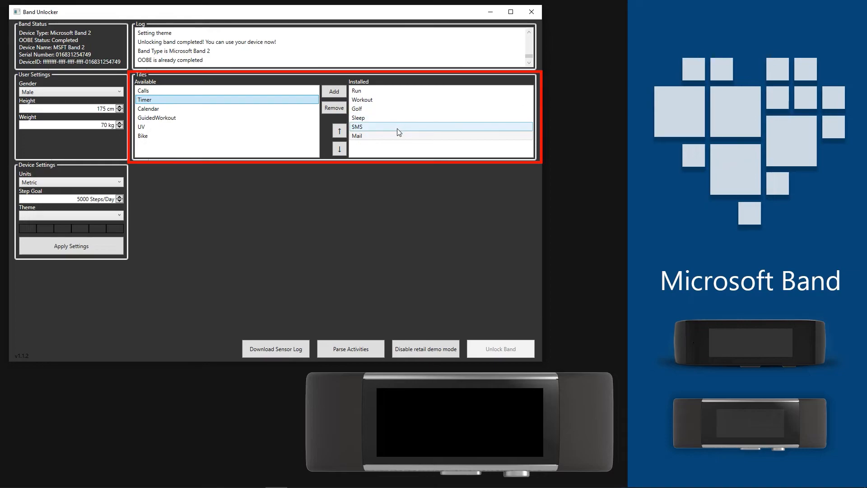
pyautogui.click(333, 108)
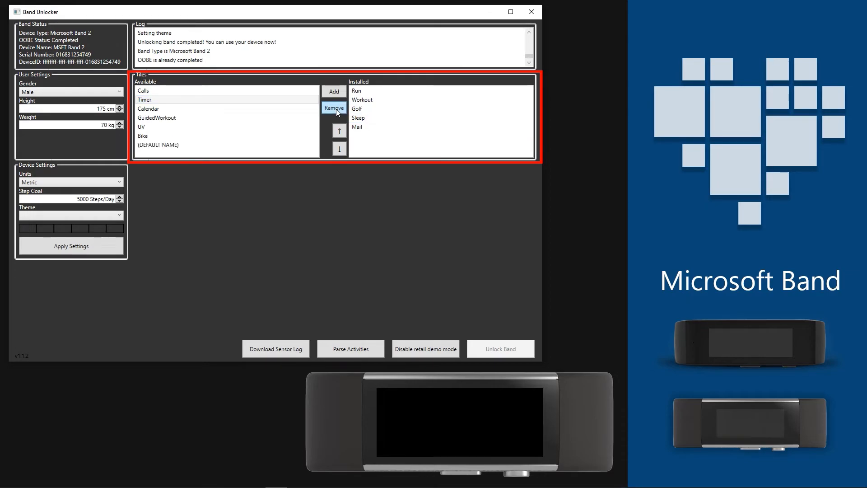
pyautogui.click(334, 108)
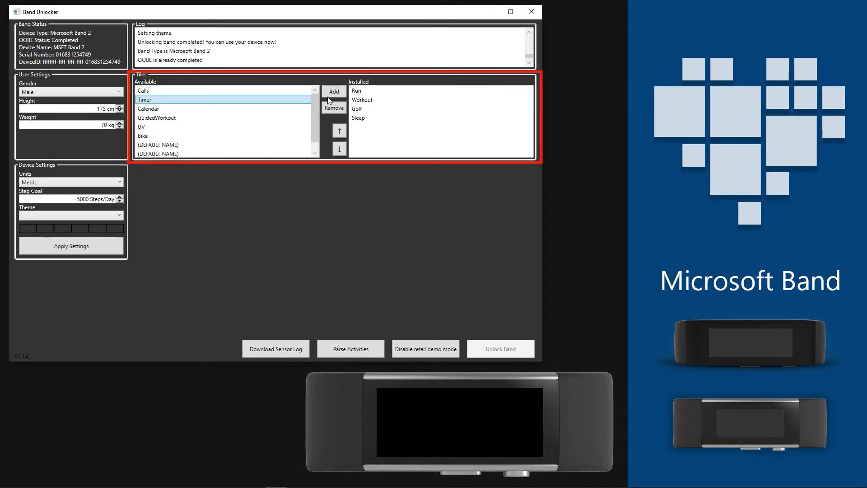
pyautogui.click(333, 91)
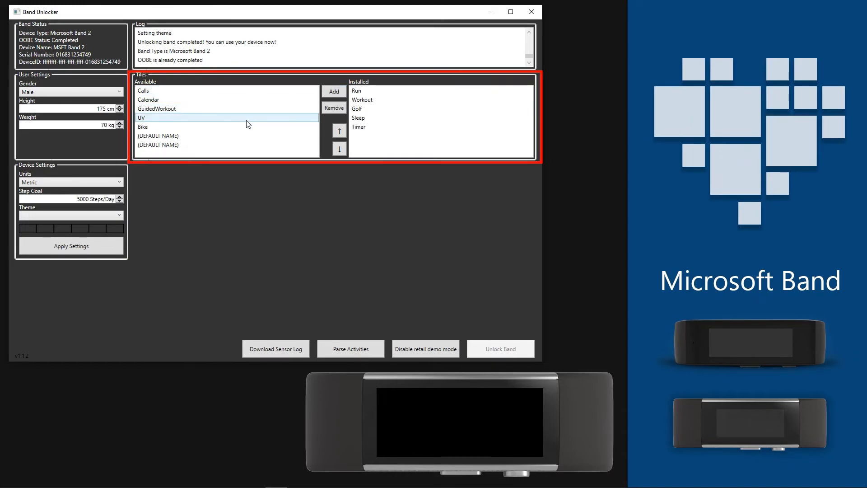
pyautogui.click(359, 126)
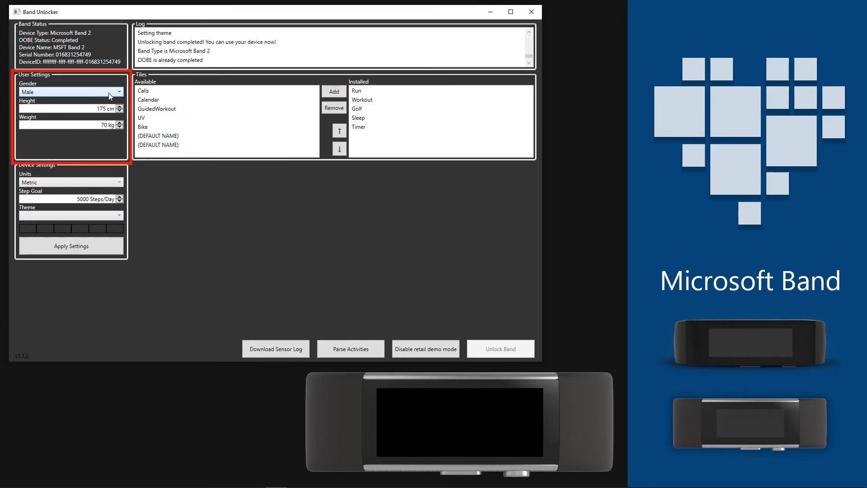
pyautogui.moveTo(103, 108)
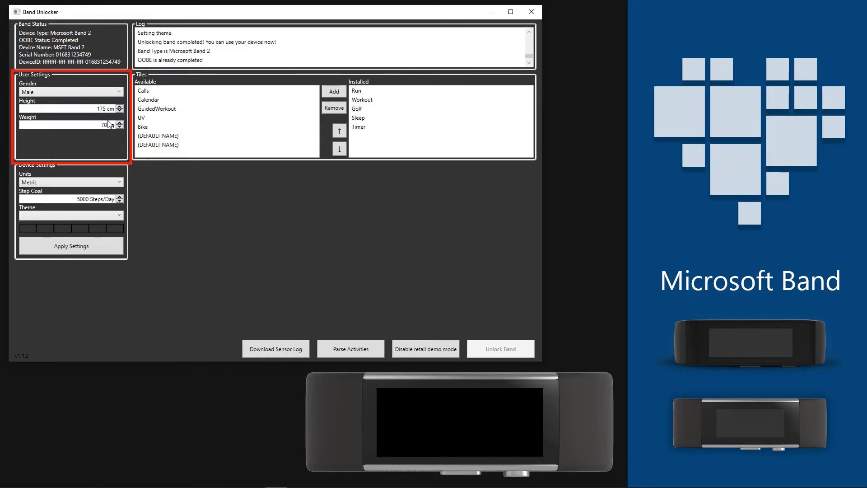
# - Open the Units dropdown, keeping the profile at Male, 175 cm, 70 kg
pyautogui.click(71, 182)
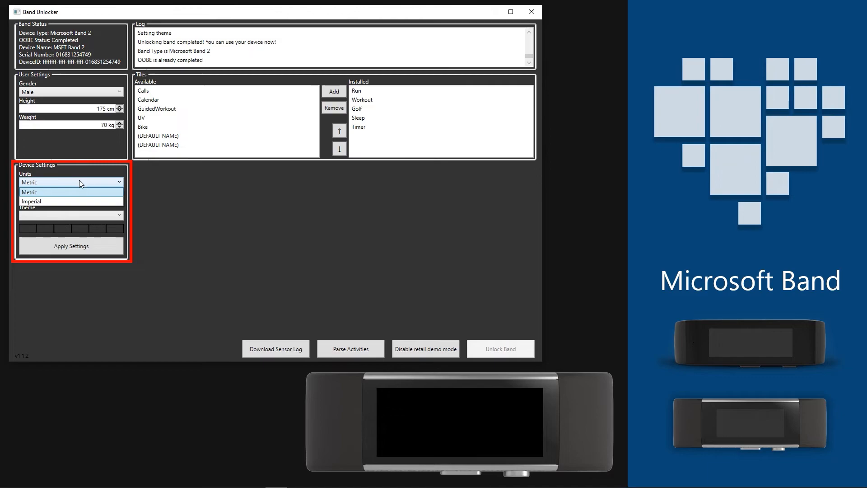
# - Choose Metric units and the Berry theme, and apply the settings to the band
pyautogui.click(69, 192)
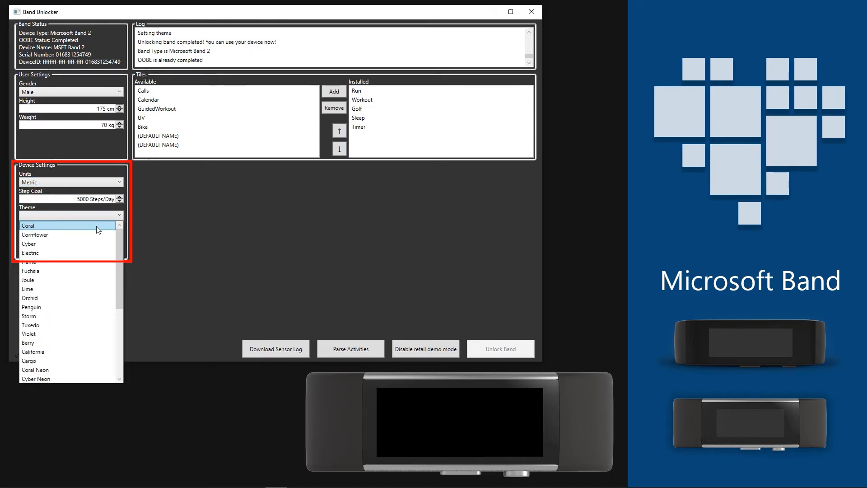
pyautogui.click(28, 225)
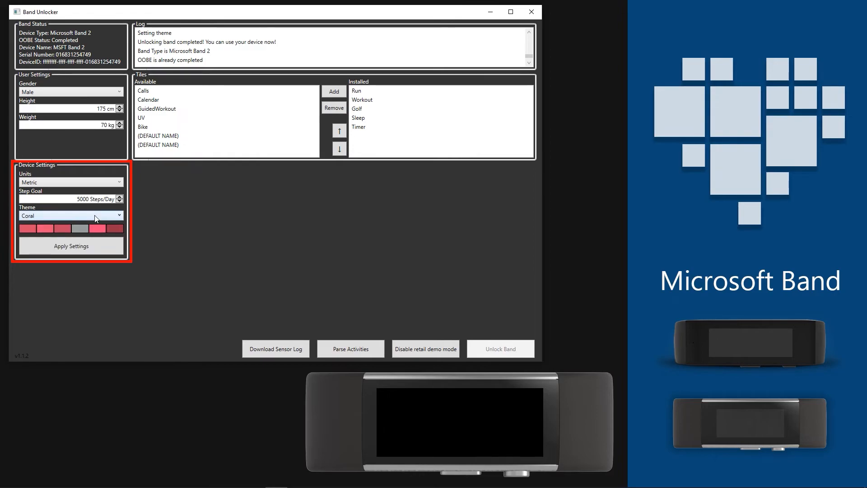
pyautogui.click(70, 215)
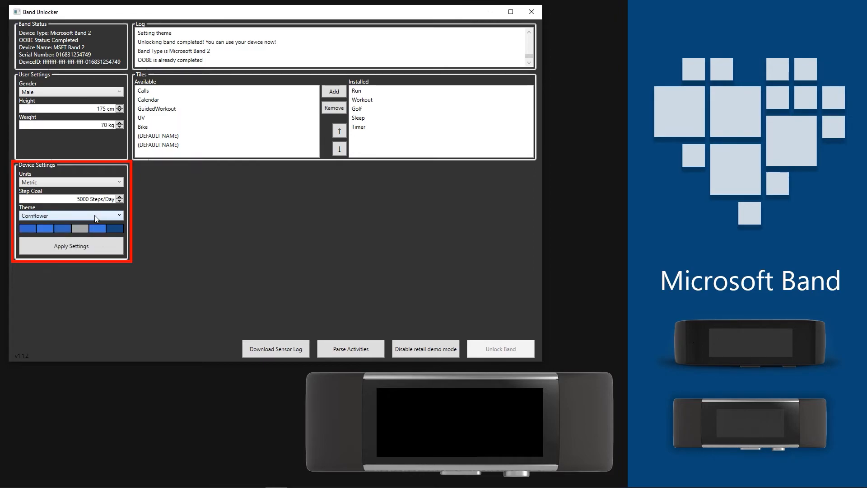
pyautogui.click(71, 215)
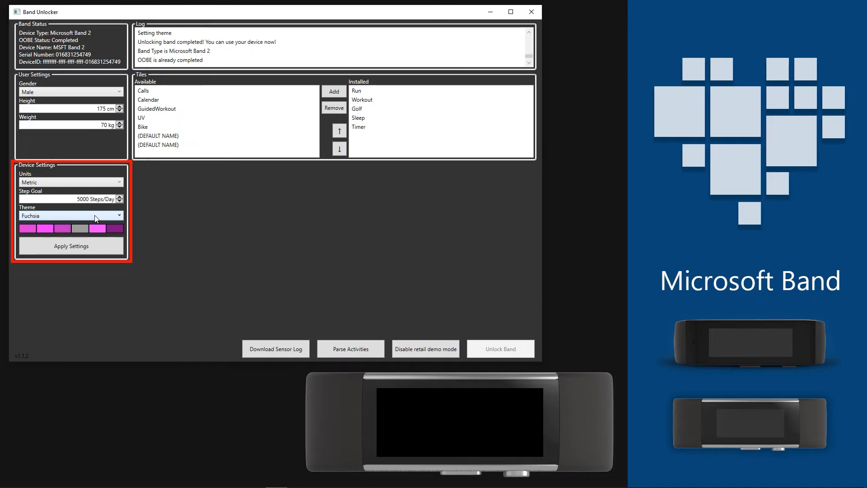
pyautogui.click(70, 215)
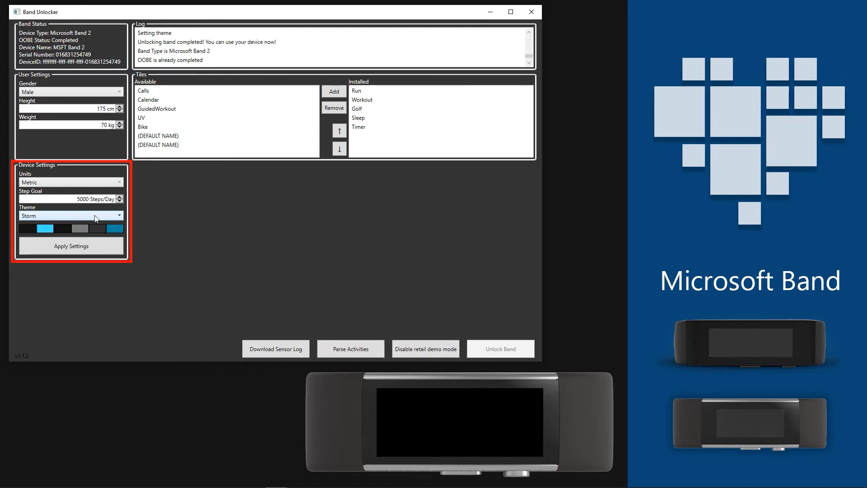
pyautogui.click(71, 215)
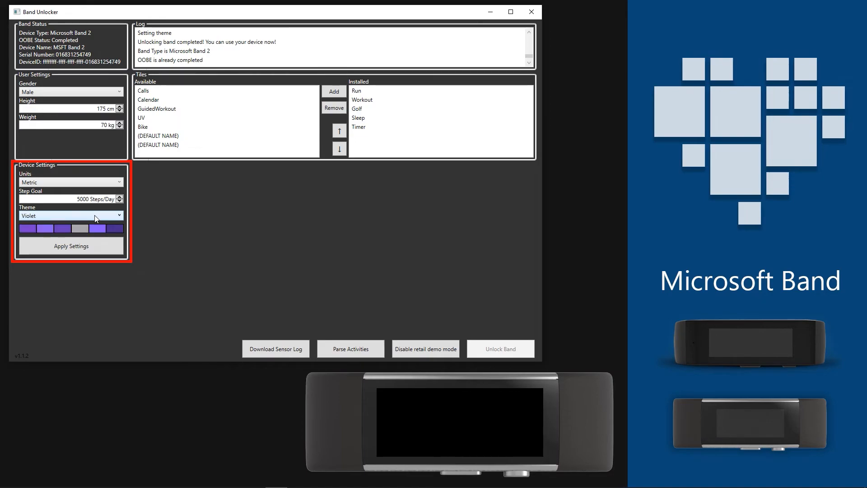
pyautogui.click(71, 215)
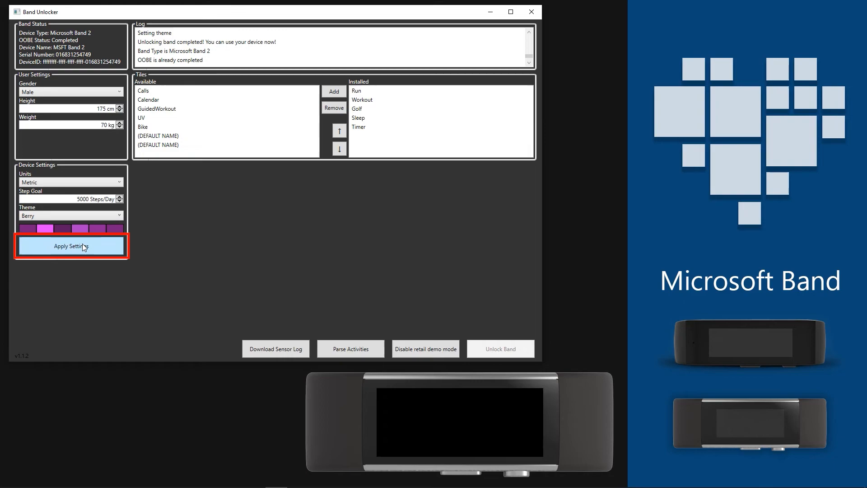
pyautogui.click(70, 246)
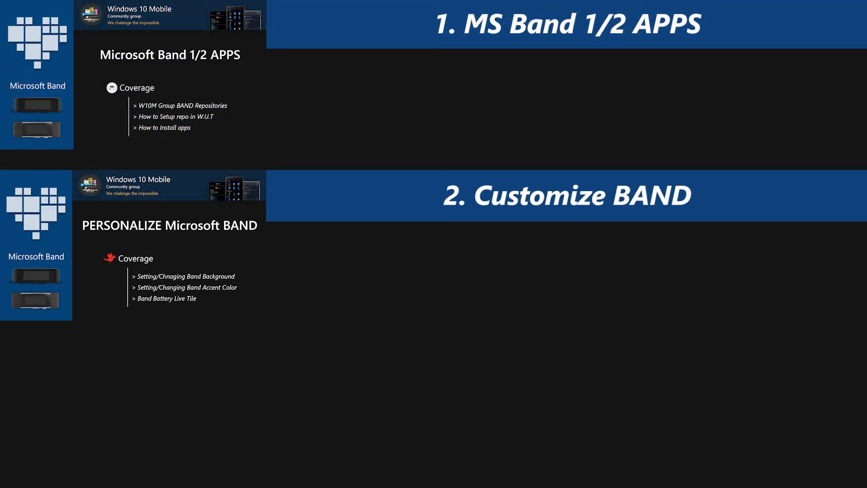
# - Scroll to the overview slide listing the third section, BAND Basics
pyautogui.scroll(-3)
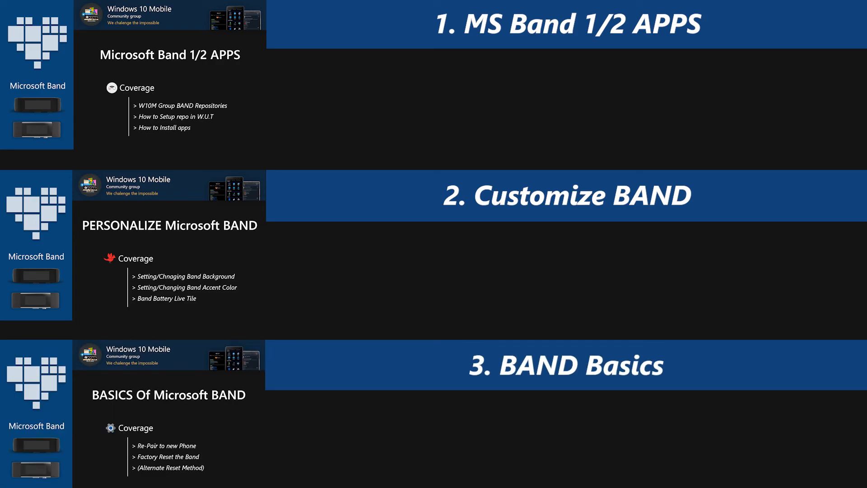